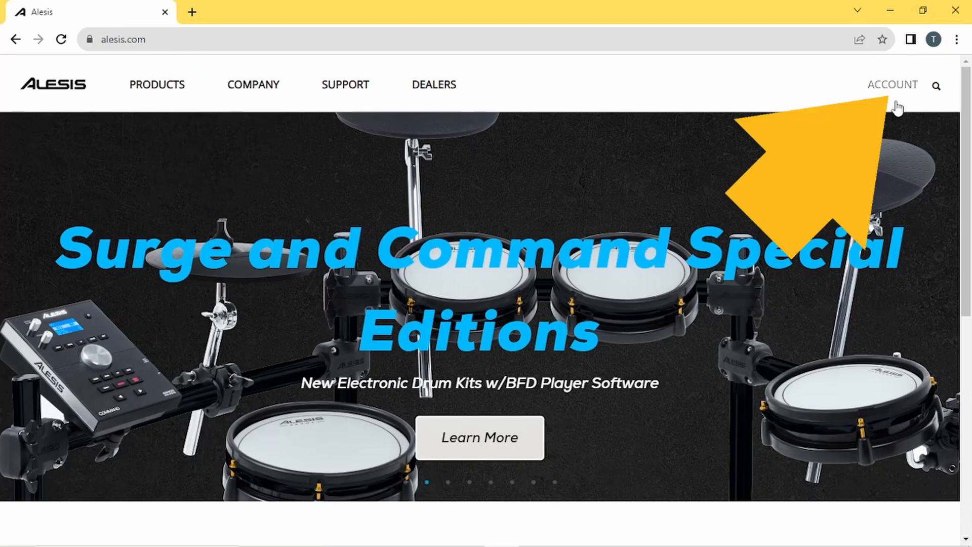
# - Open the Alesis account sign-in page from the top navigation
pyautogui.click(892, 84)
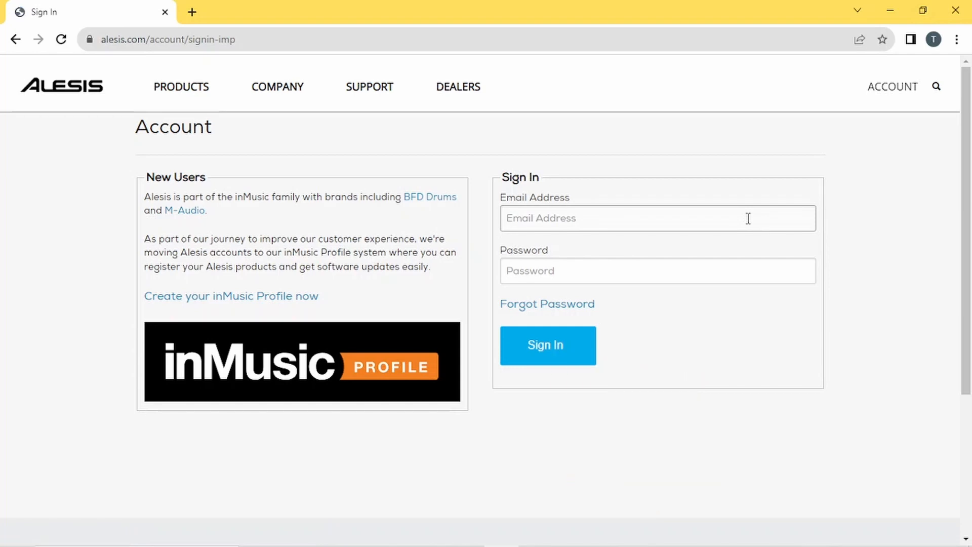
# - Sign in with the account email and password to reach the welcome page
pyautogui.click(547, 346)
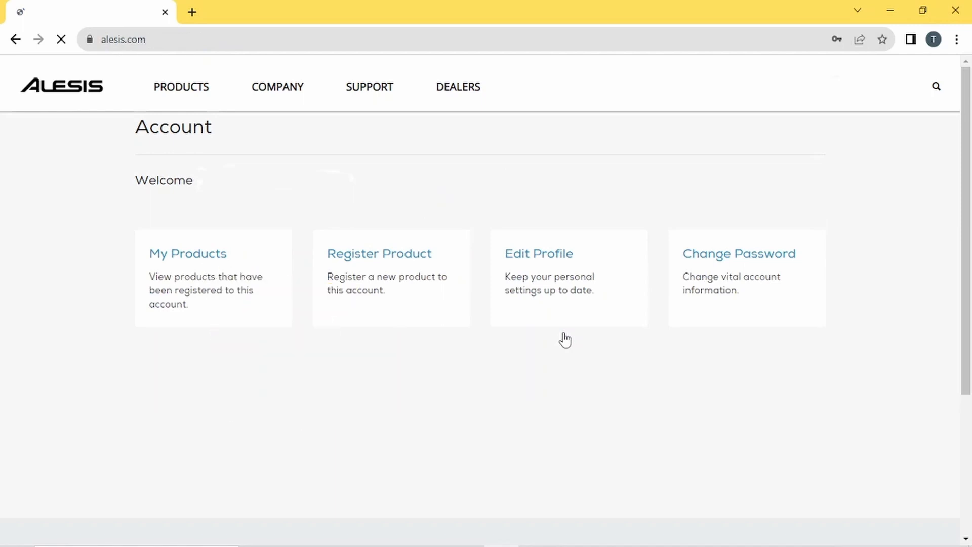
# - Open My Products and scroll down to the timeWarp2600 and Preset Editor download links
pyautogui.click(187, 253)
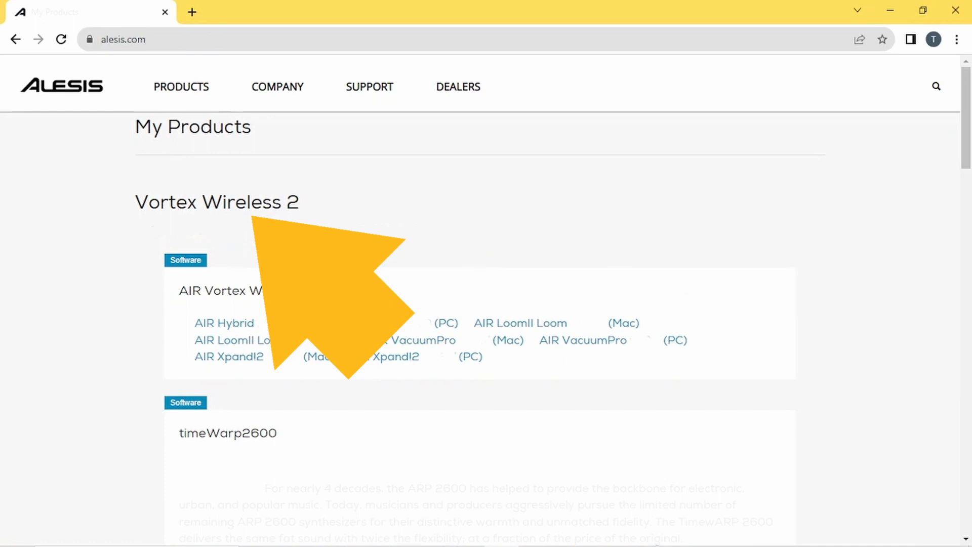
pyautogui.moveTo(403, 434)
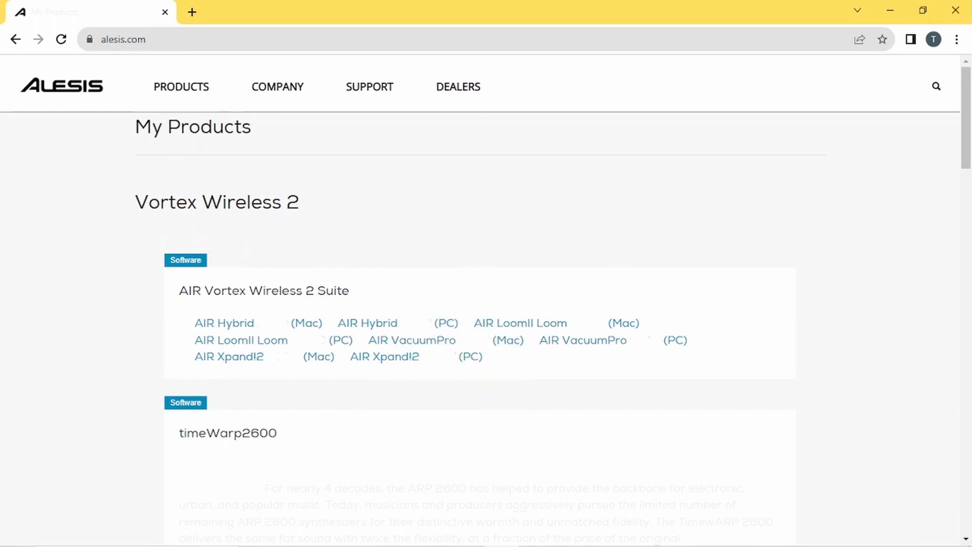
pyautogui.scroll(-3)
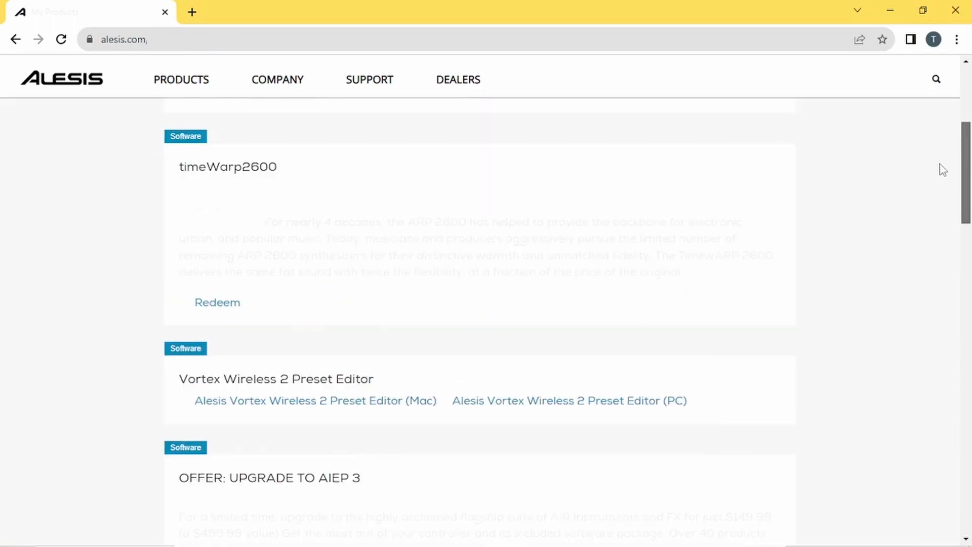